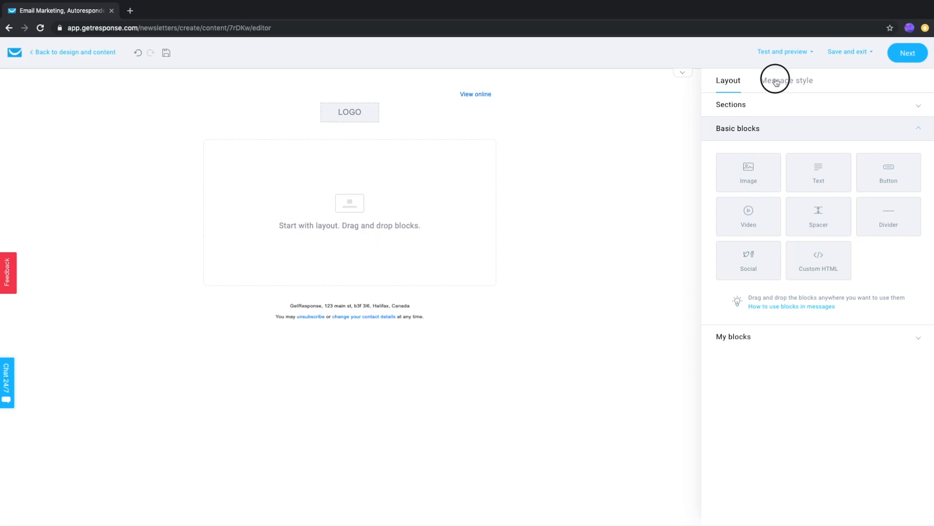
Step: Enable the Background image toggle in the message's Message style settings
{"action": "left_click", "coordinate": [787, 79]}
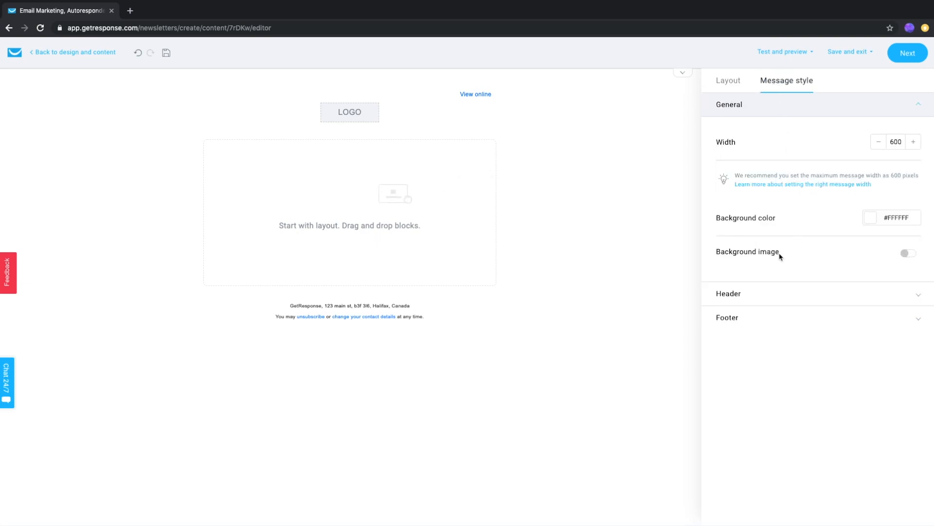
{"action": "left_click", "coordinate": [906, 252]}
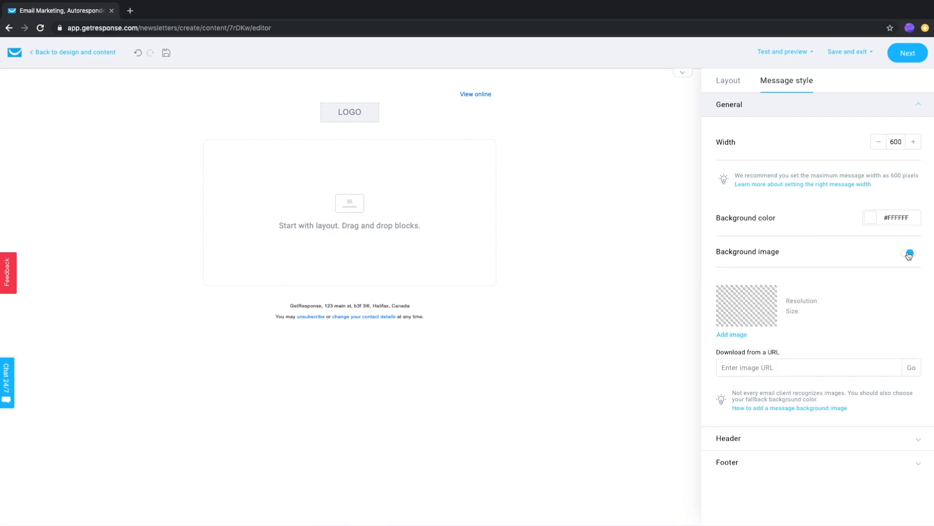
{"action": "left_click", "coordinate": [908, 253]}
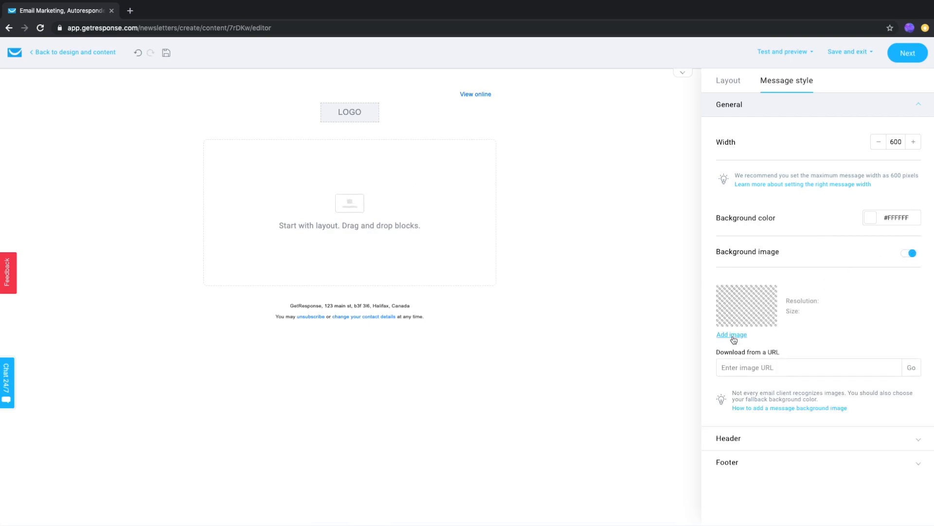
Step: Set a Free Shutterstock hall photo as the email's background image
{"action": "left_click", "coordinate": [731, 335]}
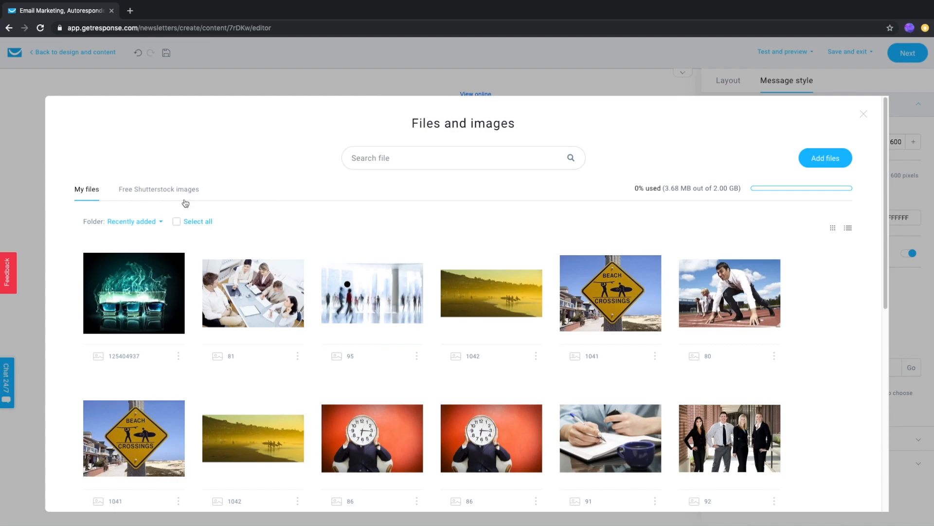
{"action": "left_click", "coordinate": [159, 188]}
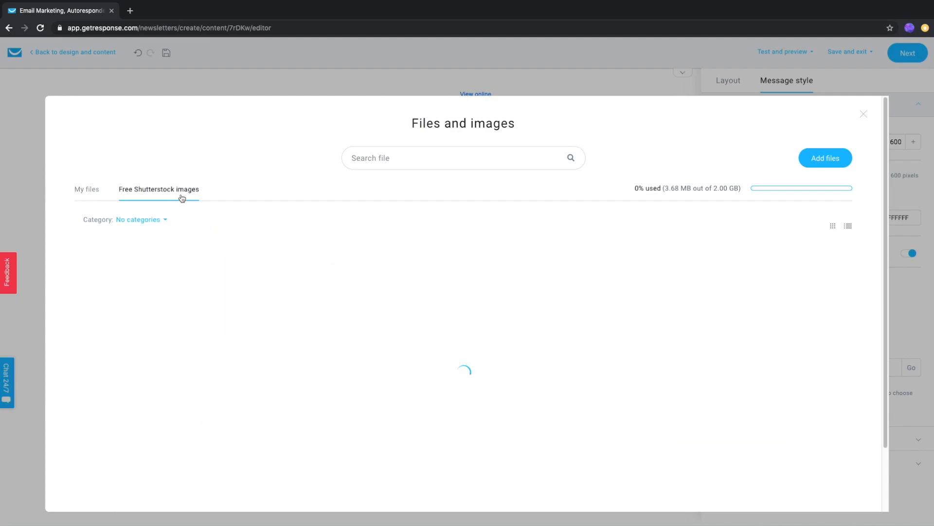
{"action": "left_click", "coordinate": [87, 189]}
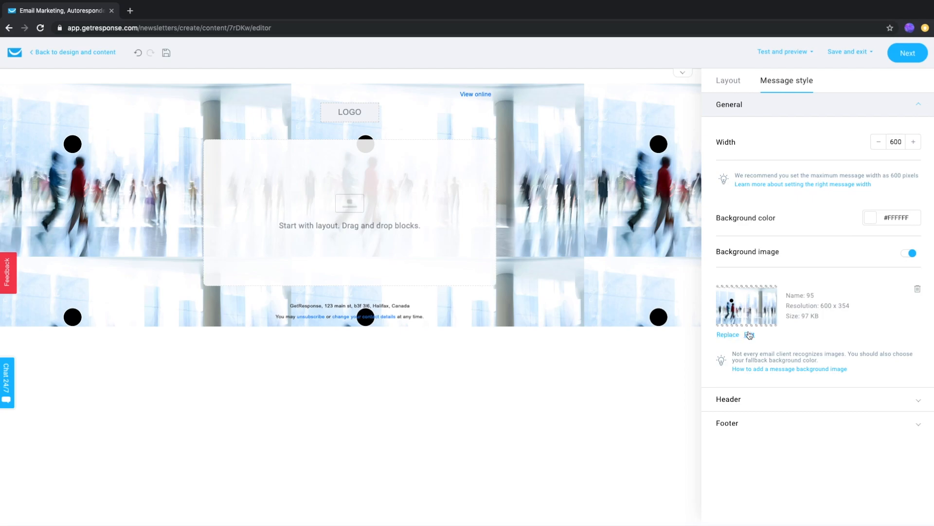
{"action": "mouse_move", "coordinate": [751, 335]}
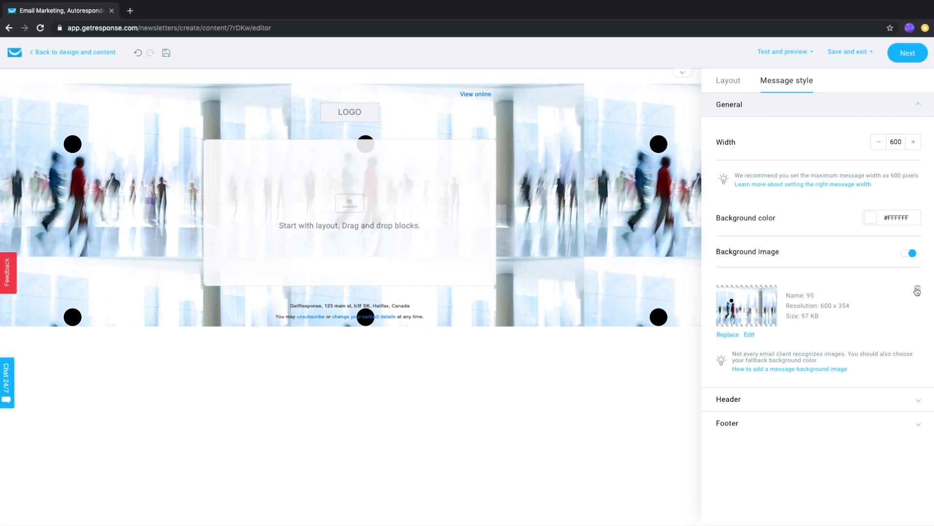
Step: Delete the tiled hall photo from the email background
{"action": "left_click", "coordinate": [917, 291]}
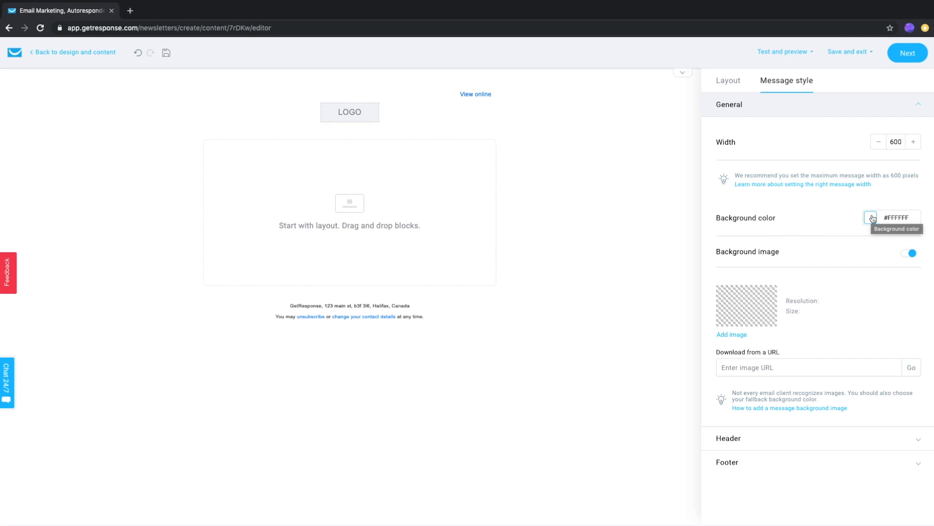
{"action": "mouse_move", "coordinate": [847, 217]}
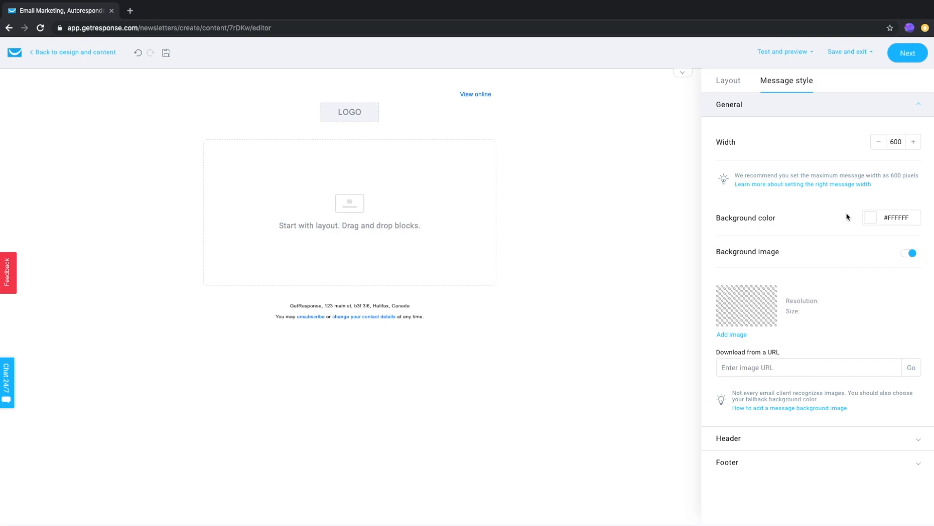
{"action": "mouse_move", "coordinate": [399, 192]}
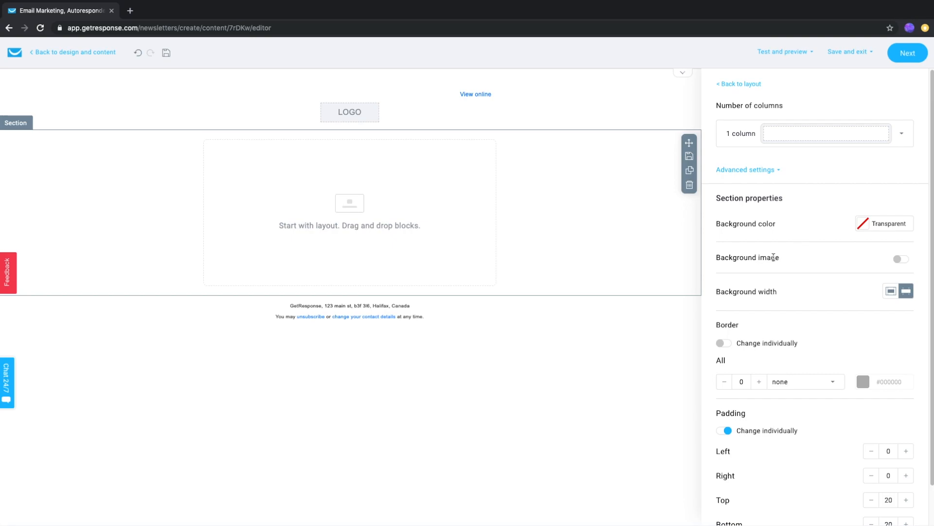
Step: Switch on the Background image toggle in Section properties
{"action": "left_click", "coordinate": [901, 258]}
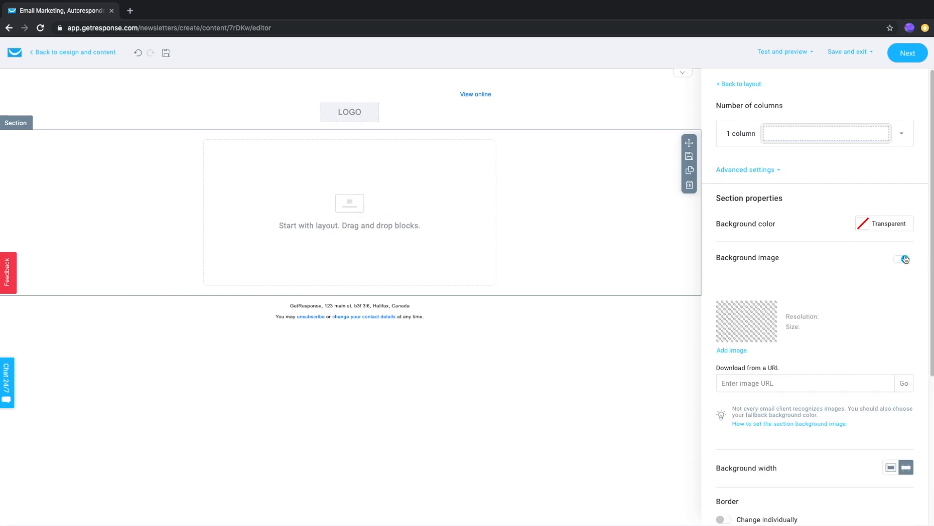